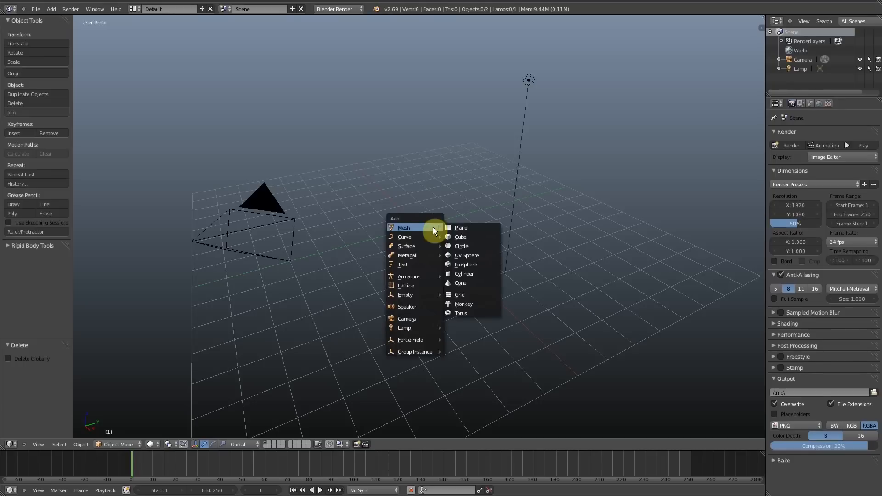
Add a cylinder mesh, select all its geometry in Edit Mode and apply Shade Smooth
{"action": "left_click", "coordinate": [463, 273]}
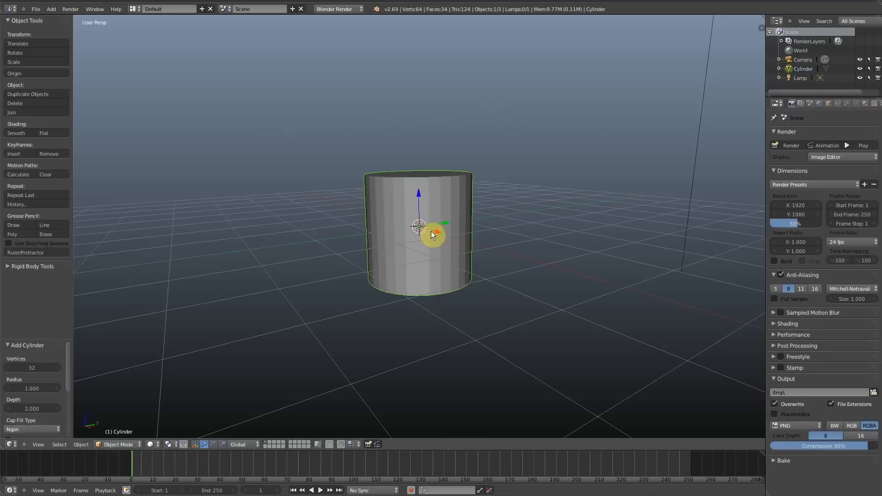
{"action": "left_click", "coordinate": [115, 444]}
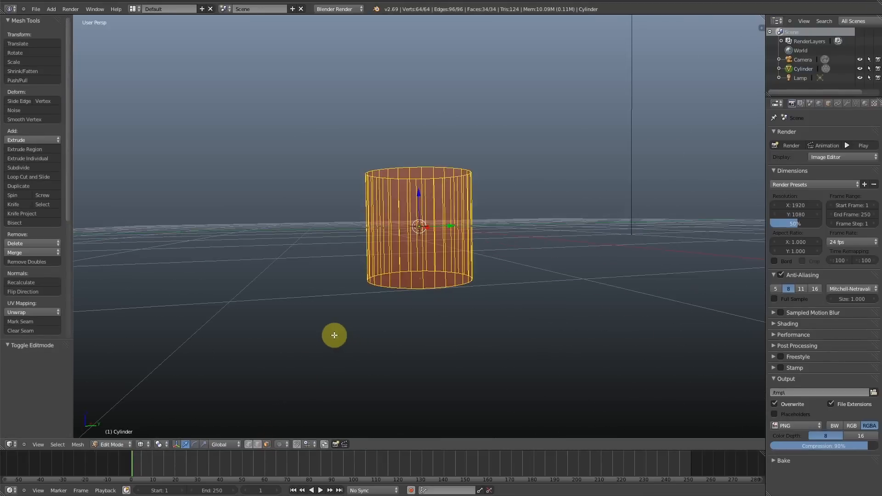
{"action": "key", "text": "a"}
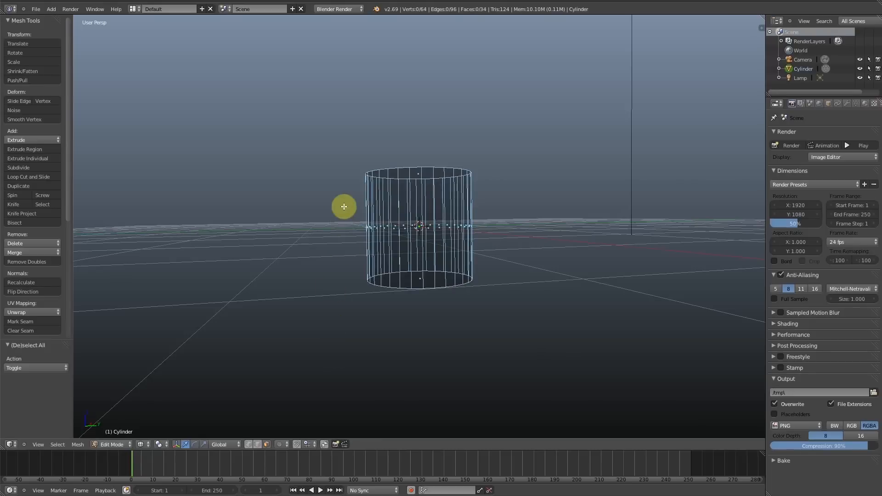
{"action": "key", "text": "a"}
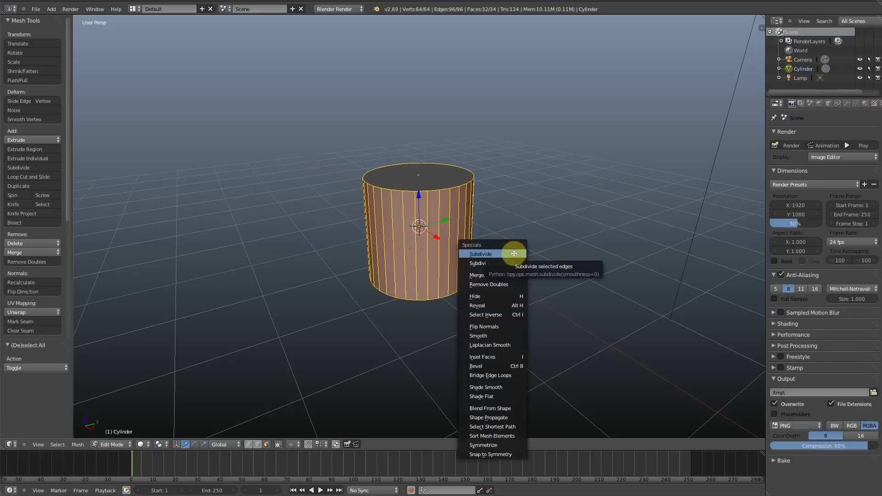
{"action": "left_click", "coordinate": [485, 387]}
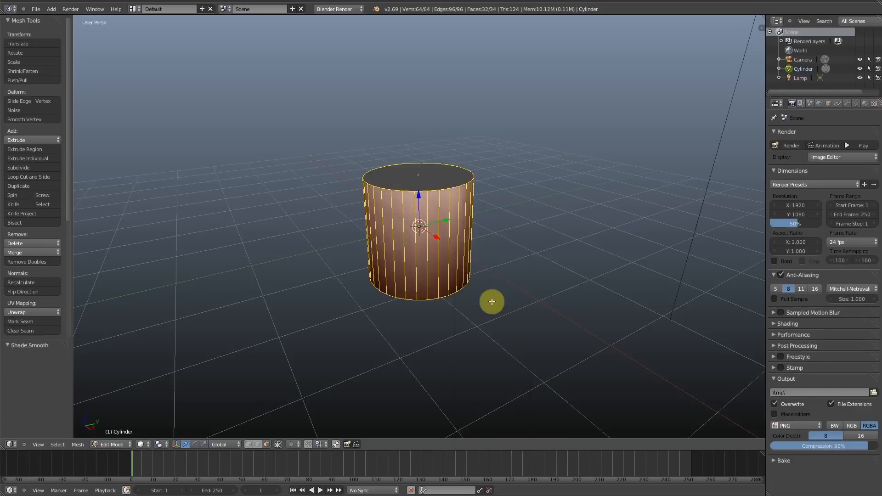
{"action": "left_click", "coordinate": [866, 103]}
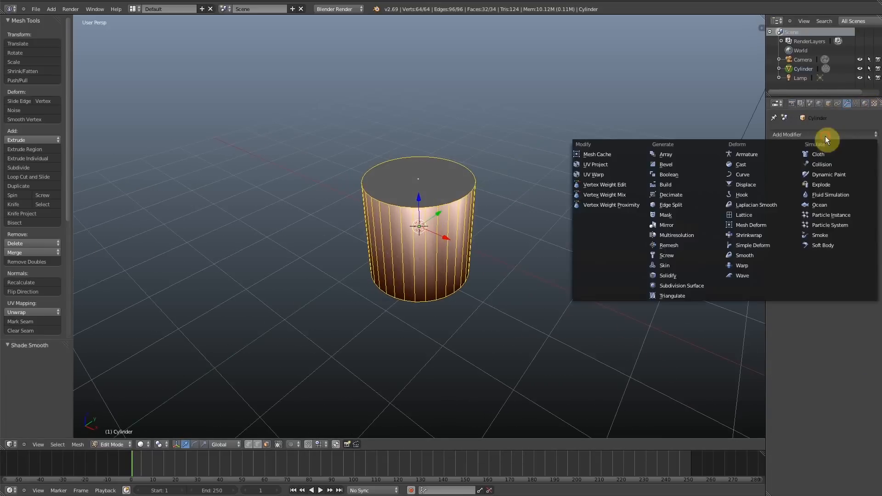
Add a Bevel modifier to the cylinder and view its rounded edges in Object Mode
{"action": "left_click", "coordinate": [666, 164]}
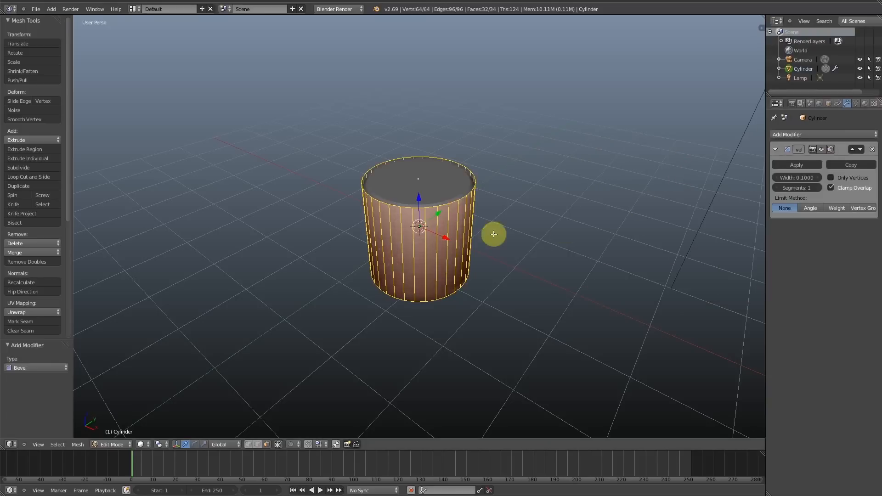
{"action": "mouse_move", "coordinate": [483, 194]}
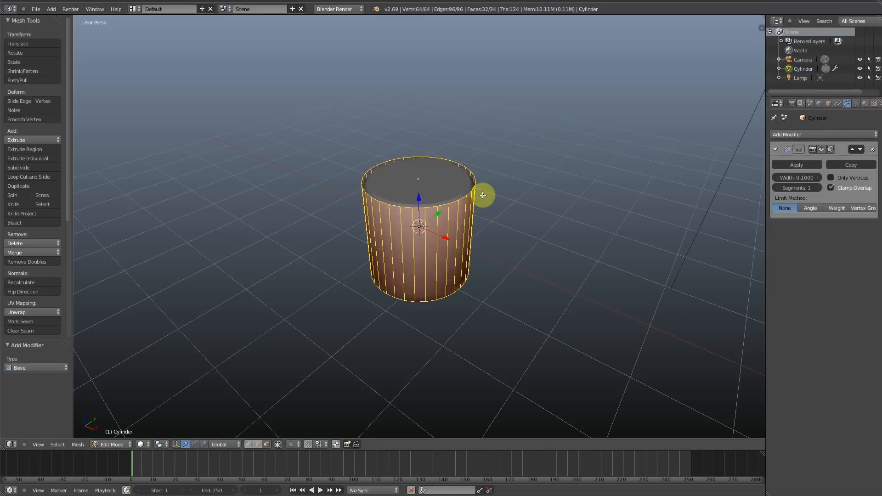
{"action": "key", "text": "Tab"}
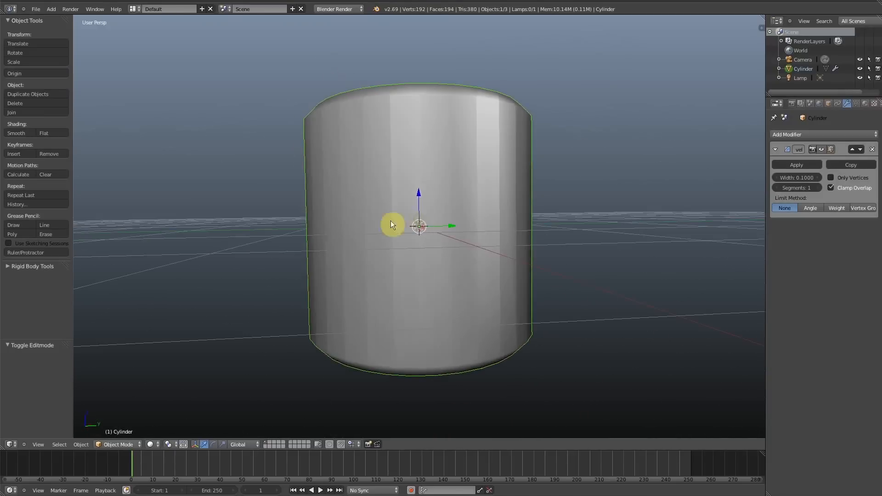
{"action": "mouse_move", "coordinate": [414, 239]}
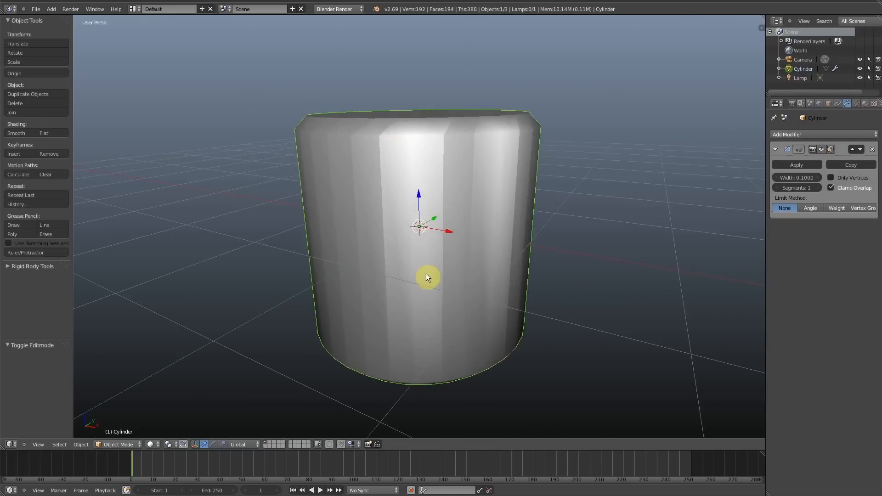
In wireframe view, set the Bevel modifier Width to 0.04 with 2 segments
{"action": "key", "text": "z"}
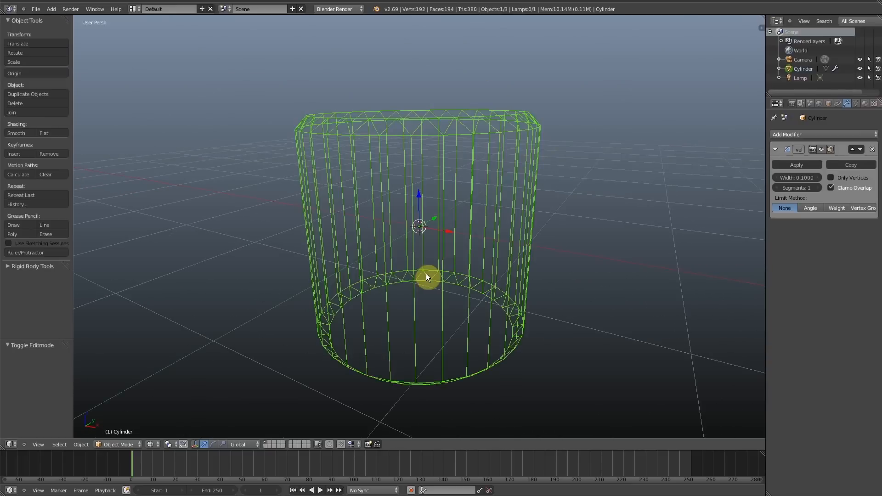
{"action": "left_click", "coordinate": [797, 188]}
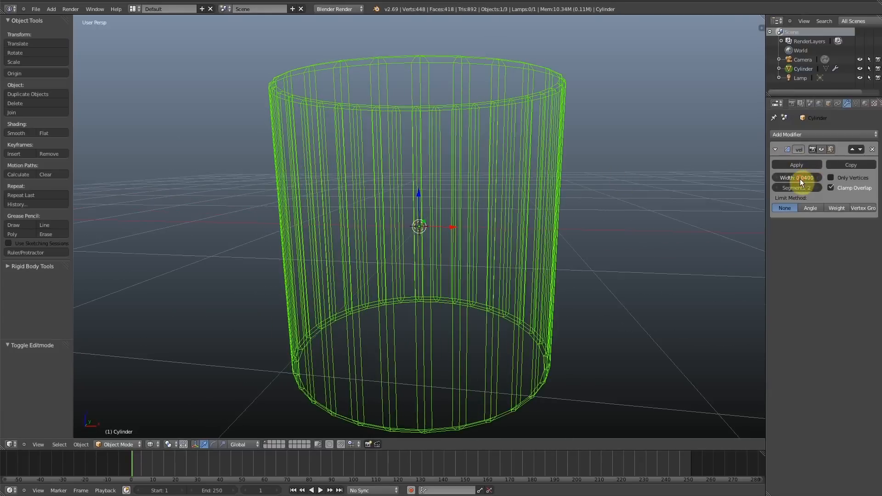
{"action": "mouse_move", "coordinate": [422, 180]}
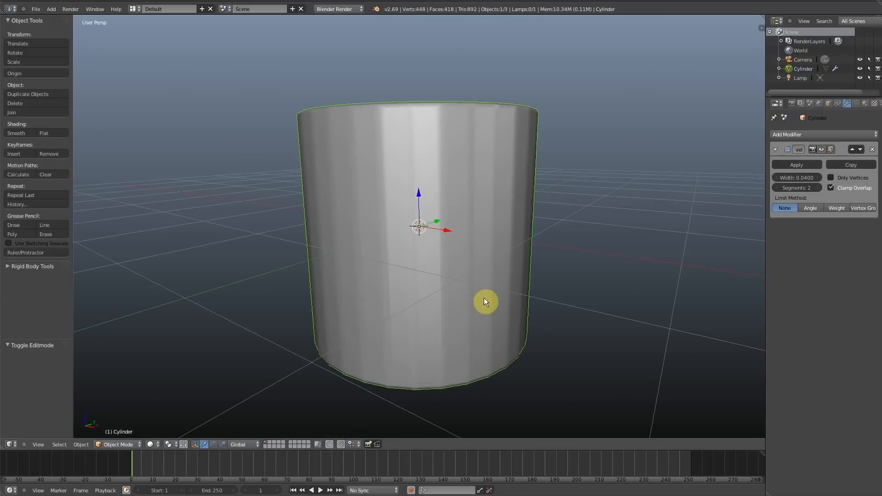
{"action": "mouse_move", "coordinate": [877, 254]}
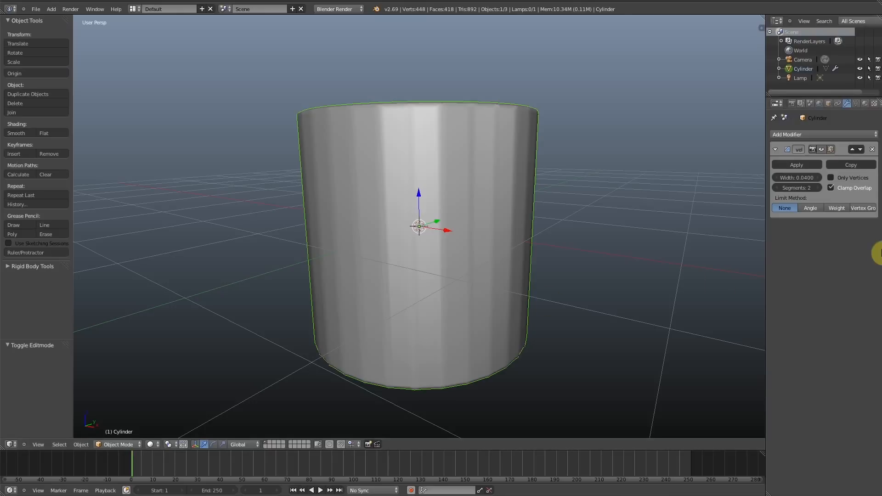
{"action": "mouse_move", "coordinate": [815, 248]}
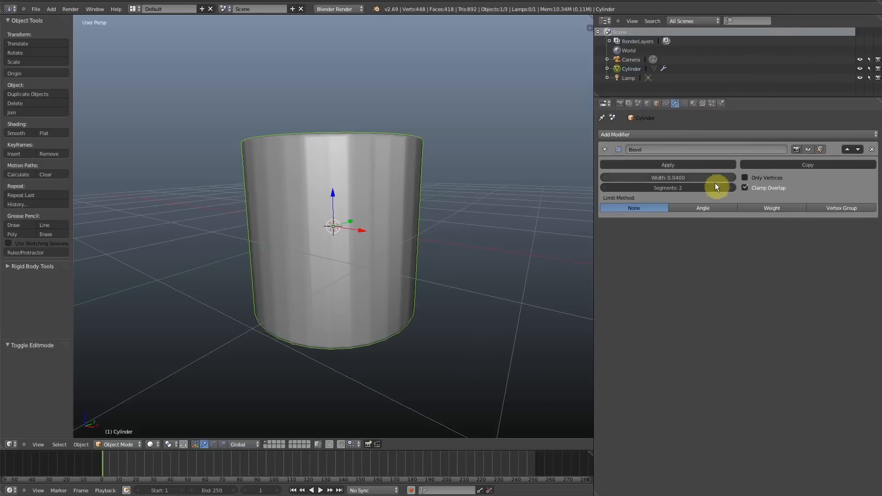
{"action": "mouse_move", "coordinate": [634, 208]}
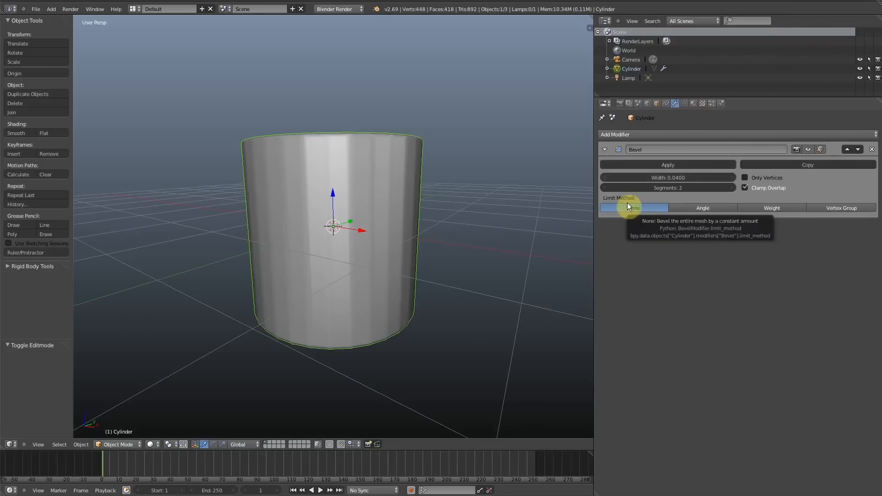
Set the Bevel modifier Limit Method to Angle at 30° so only cap edges bevel
{"action": "left_click", "coordinate": [703, 208]}
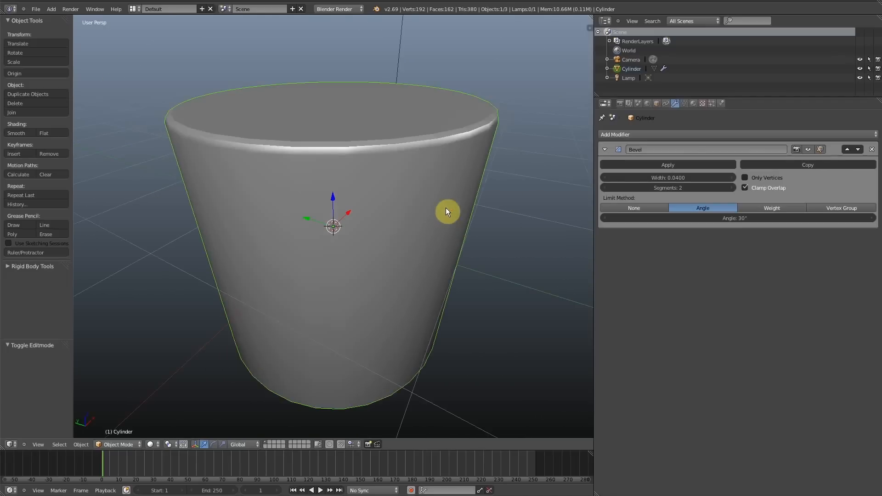
{"action": "mouse_move", "coordinate": [450, 124]}
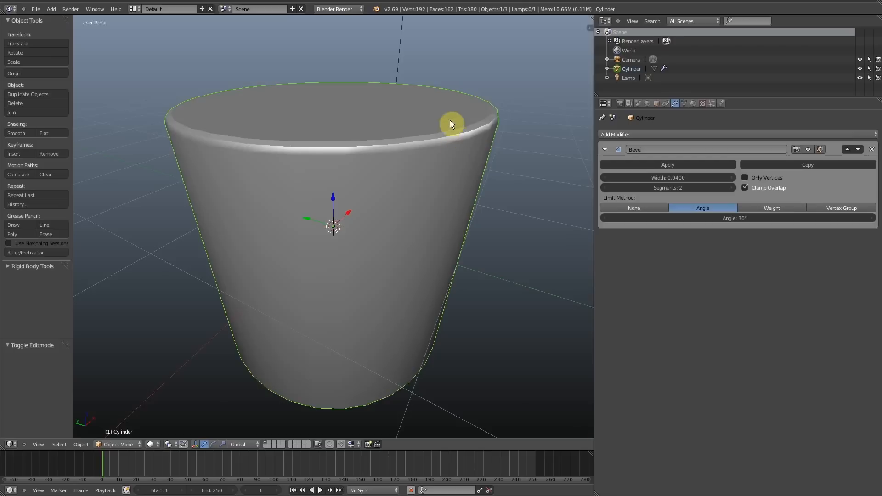
{"action": "mouse_move", "coordinate": [430, 131]}
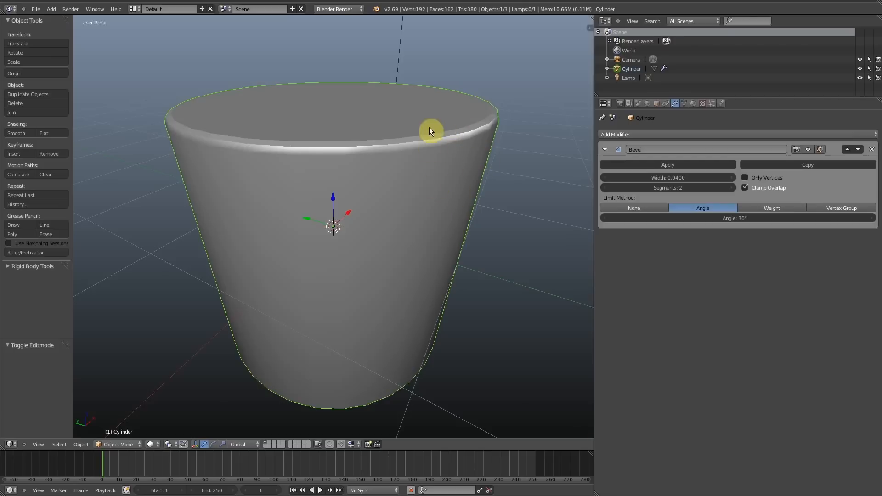
{"action": "mouse_move", "coordinate": [364, 125]}
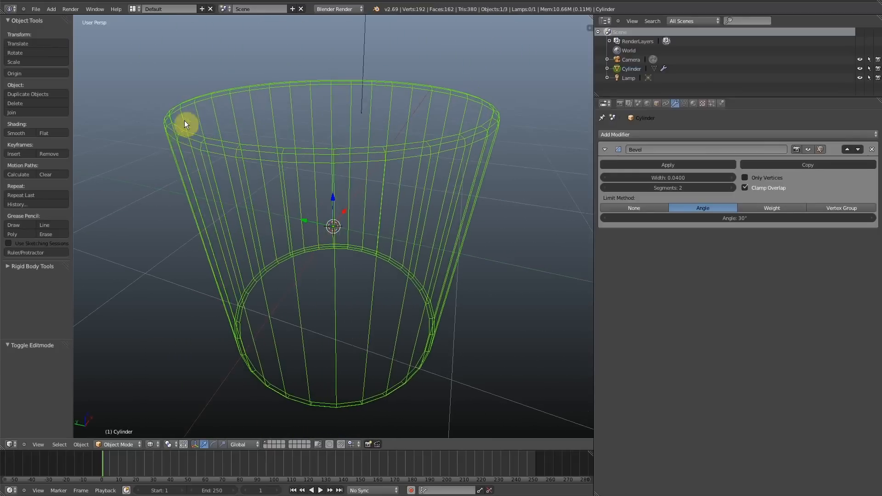
{"action": "mouse_move", "coordinate": [220, 211]}
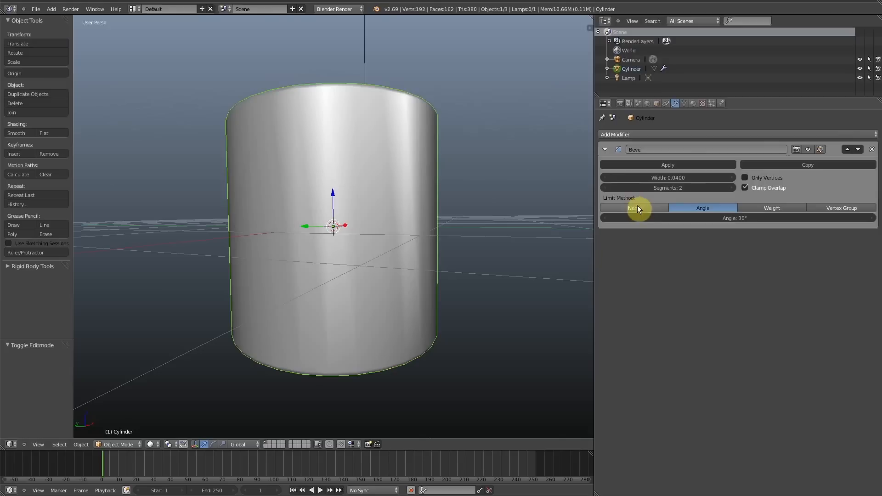
Set the Bevel Limit Method back to None and inspect all bevelled edges in wireframe
{"action": "left_click", "coordinate": [633, 208]}
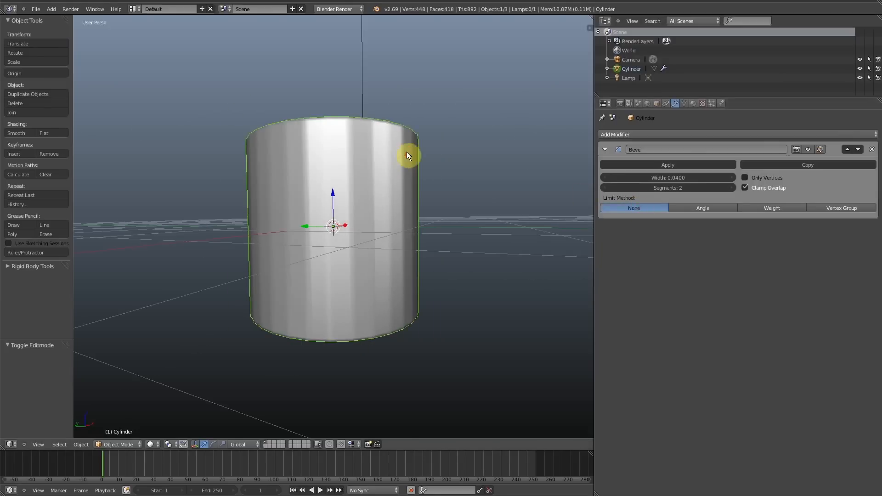
{"action": "key", "text": "z"}
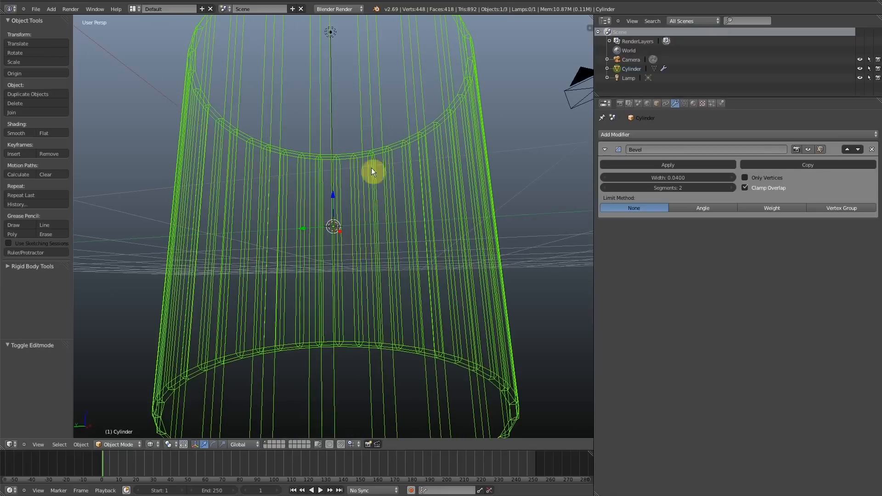
{"action": "mouse_move", "coordinate": [327, 117]}
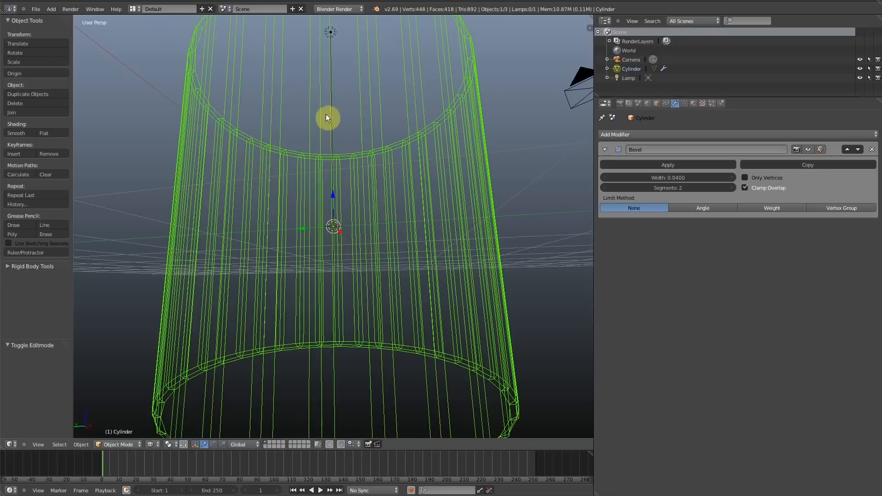
{"action": "left_click_drag", "start_coordinate": [328, 116], "coordinate": [328, 90]}
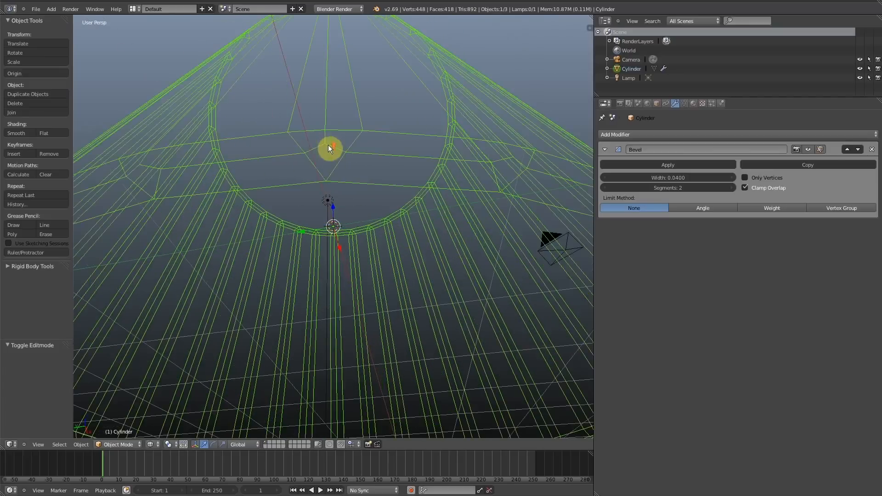
{"action": "left_click_drag", "start_coordinate": [329, 149], "coordinate": [337, 185]}
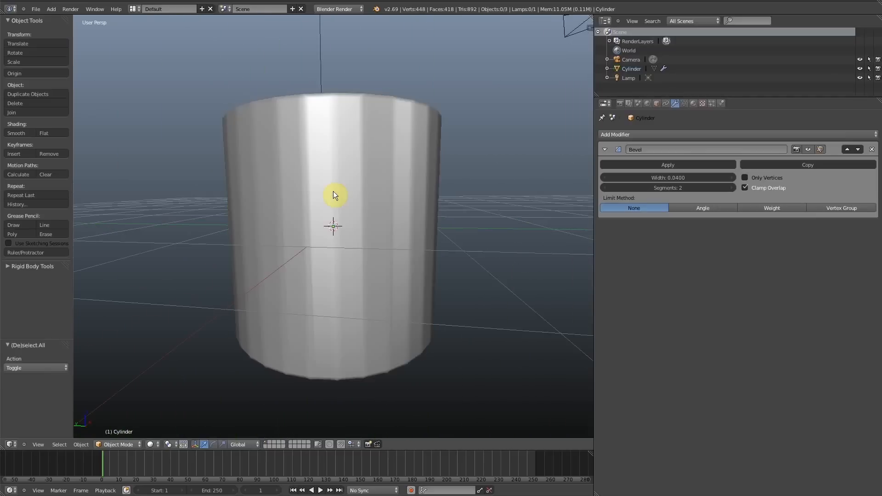
Limit the bevel by Angle with 3 segments and extrude a narrower top tier
{"action": "left_click", "coordinate": [702, 208]}
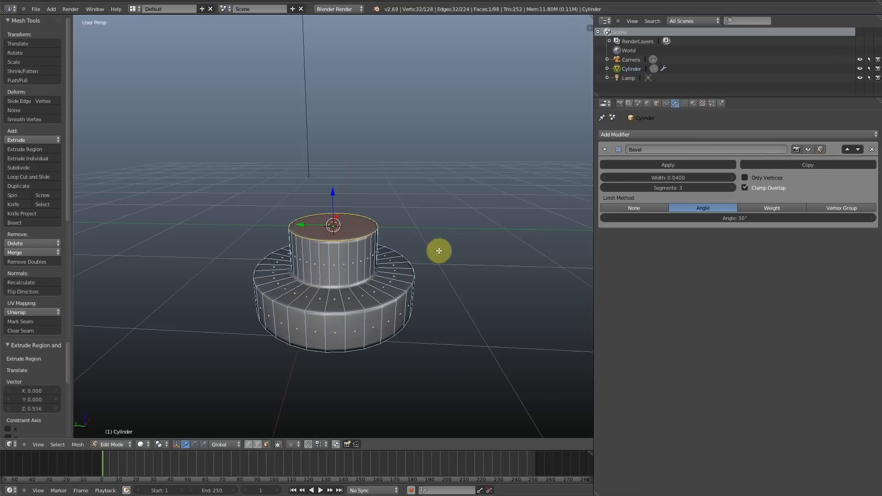
{"action": "key", "text": "Tab"}
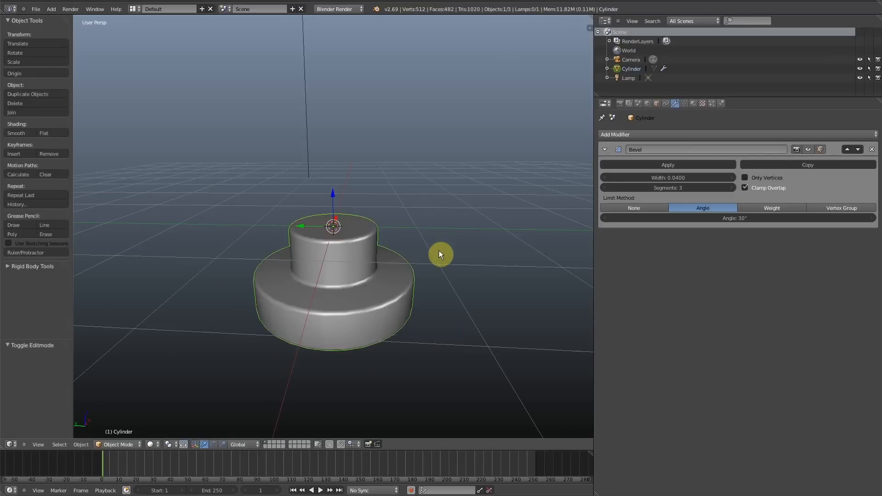
Raise the Bevel modifier to 4 segments for smoother rims on the two-tier cylinder
{"action": "left_click", "coordinate": [667, 187]}
{"action": "type", "text": "4"}
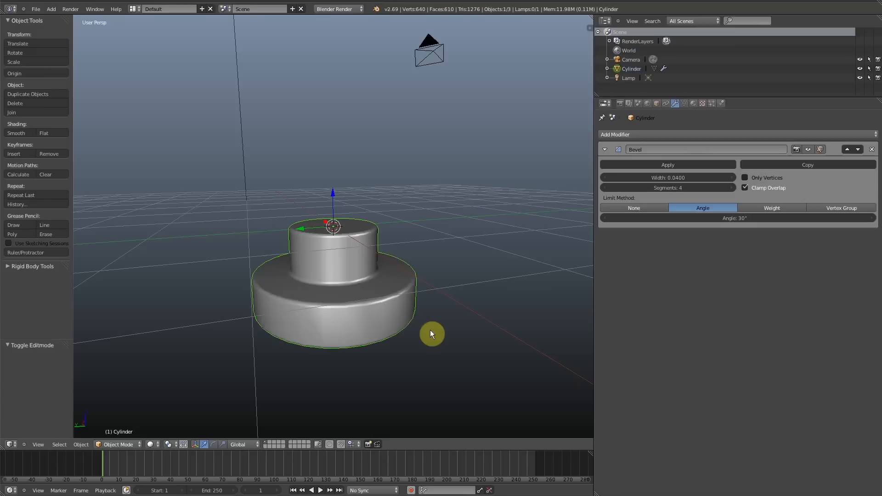
{"action": "mouse_move", "coordinate": [374, 309]}
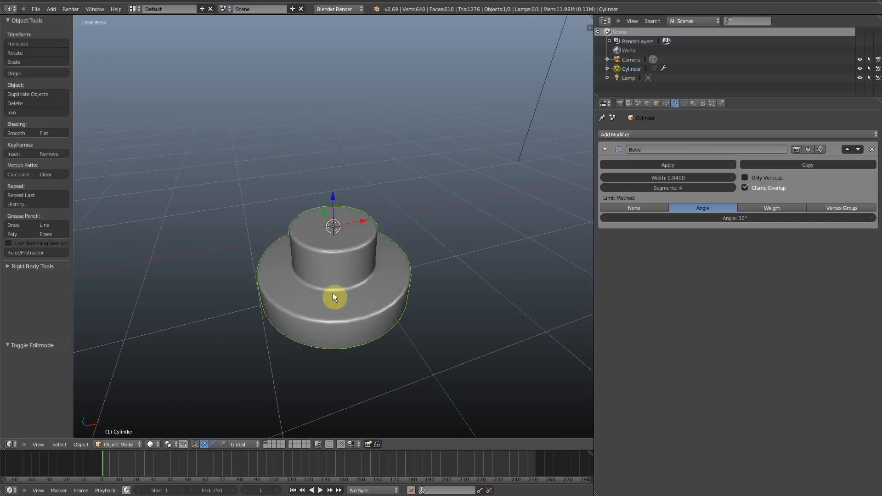
{"action": "scroll", "scroll_direction": "down", "scroll_amount": 3}
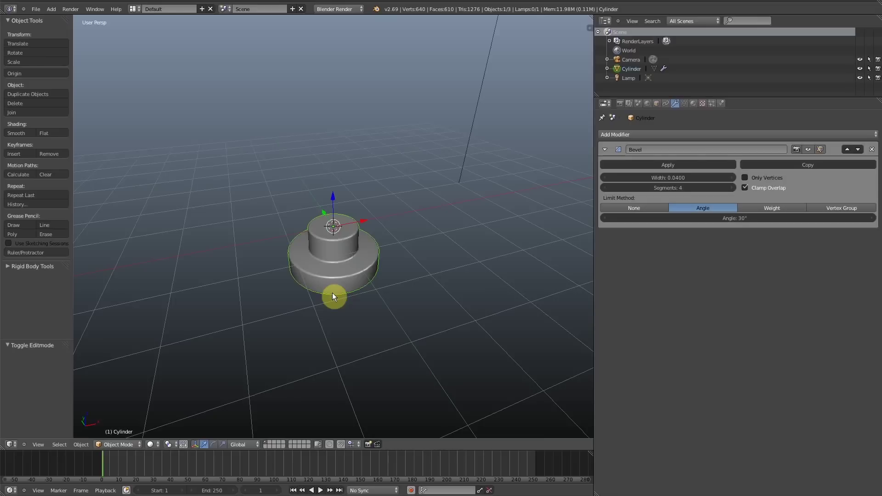
Duplicate the stepped cylinder, drop its modifier and bevel its rims directly with Ctrl+B
{"action": "key", "text": "shift+d"}
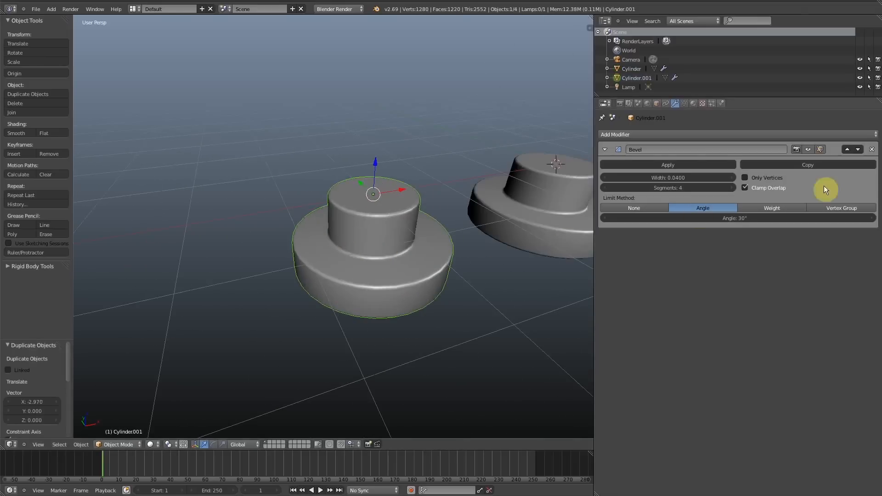
{"action": "key", "text": "Tab"}
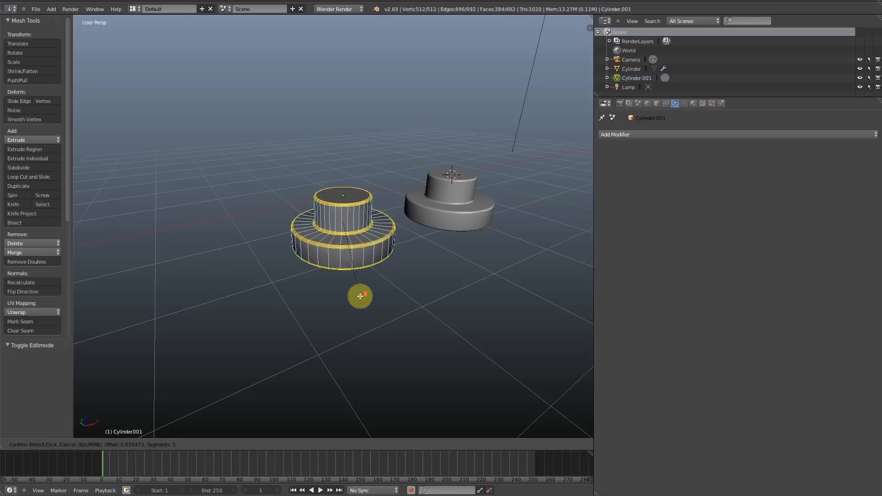
{"action": "key", "text": "Tab"}
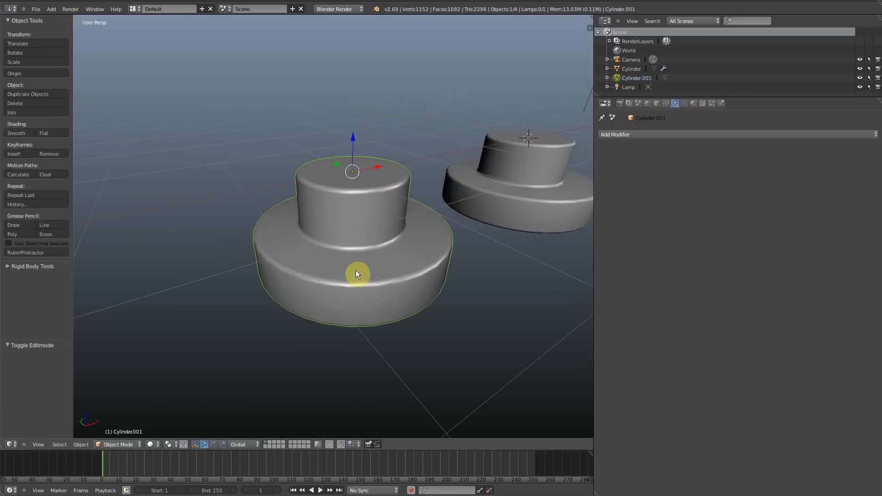
{"action": "mouse_move", "coordinate": [360, 266]}
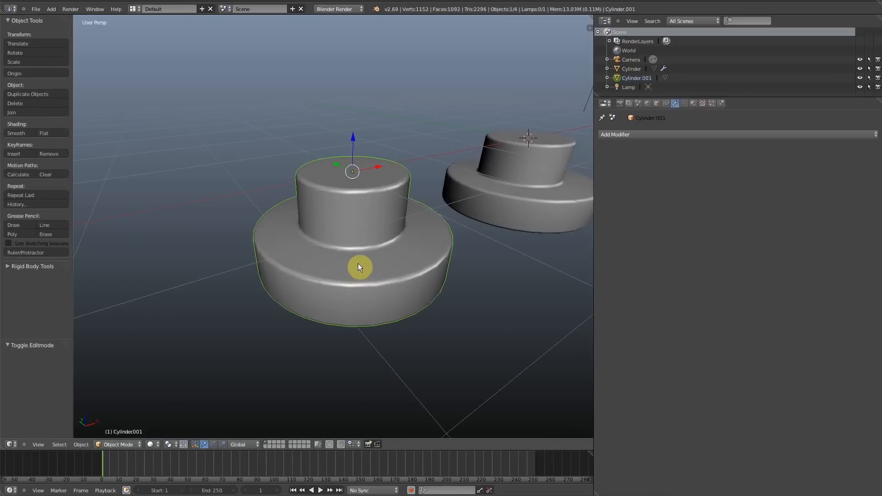
{"action": "mouse_move", "coordinate": [352, 260]}
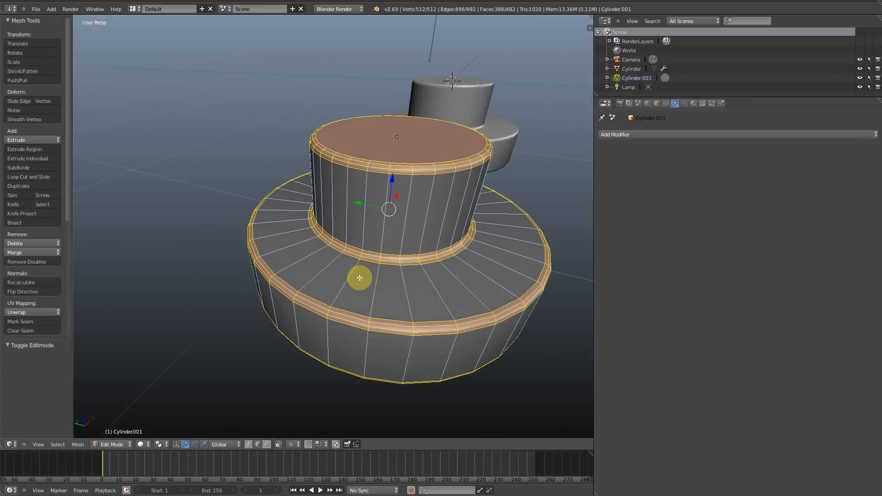
Extrude and scale further alternating tiers on the original cylinder into a tall column
{"action": "key", "text": "Tab"}
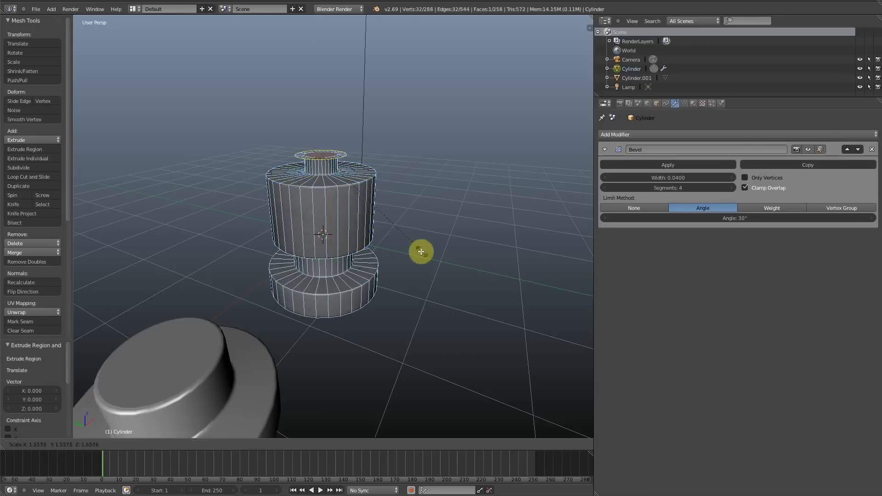
{"action": "key", "text": "Tab"}
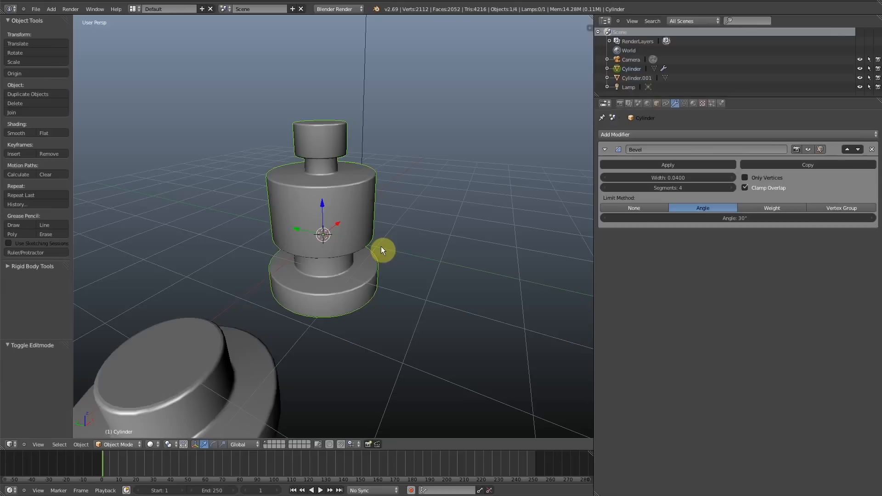
{"action": "mouse_move", "coordinate": [674, 196]}
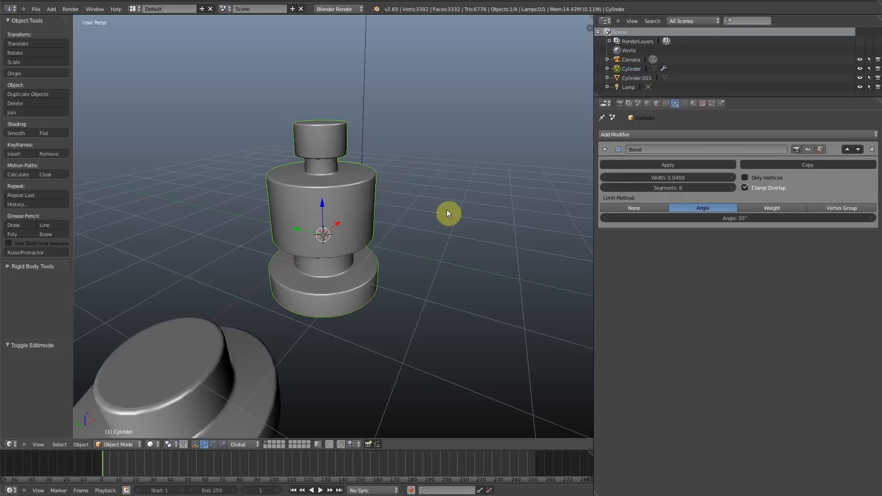
{"action": "mouse_move", "coordinate": [670, 178]}
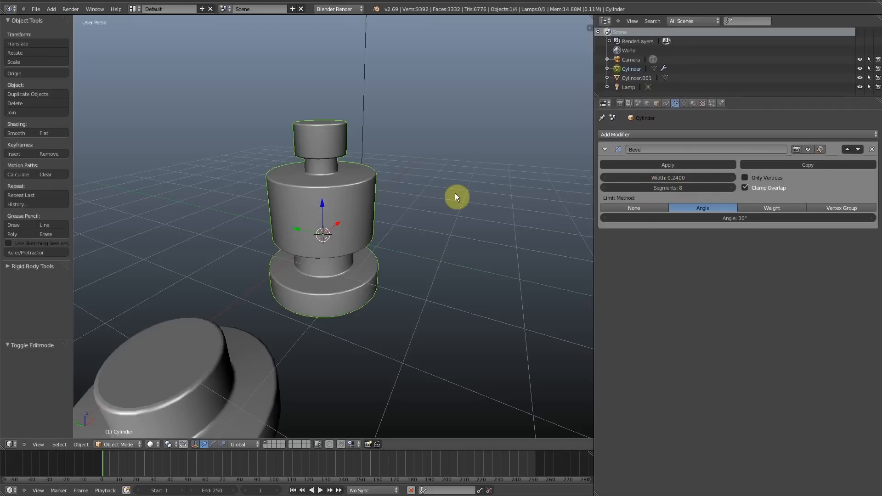
{"action": "mouse_move", "coordinate": [390, 254]}
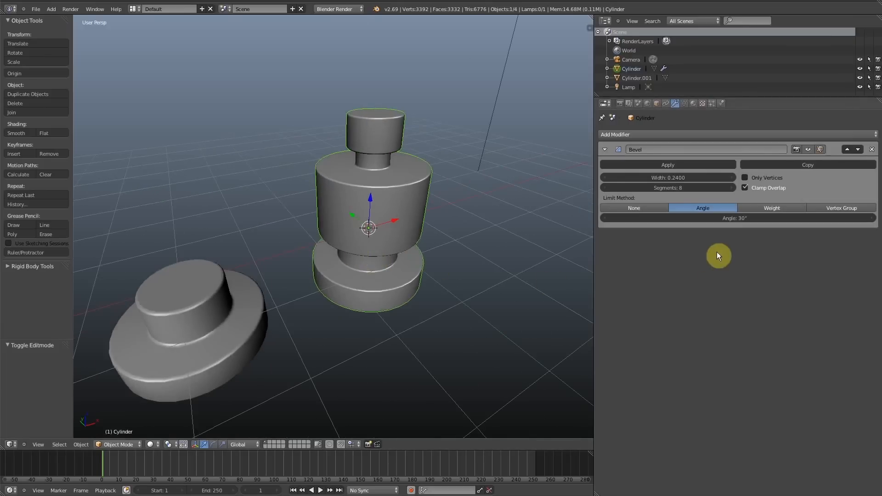
{"action": "mouse_move", "coordinate": [771, 207]}
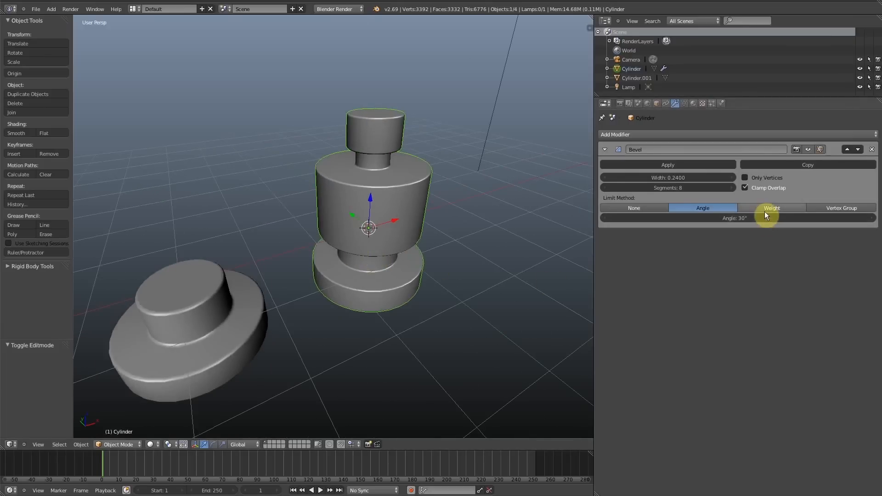
{"action": "left_click", "coordinate": [771, 208]}
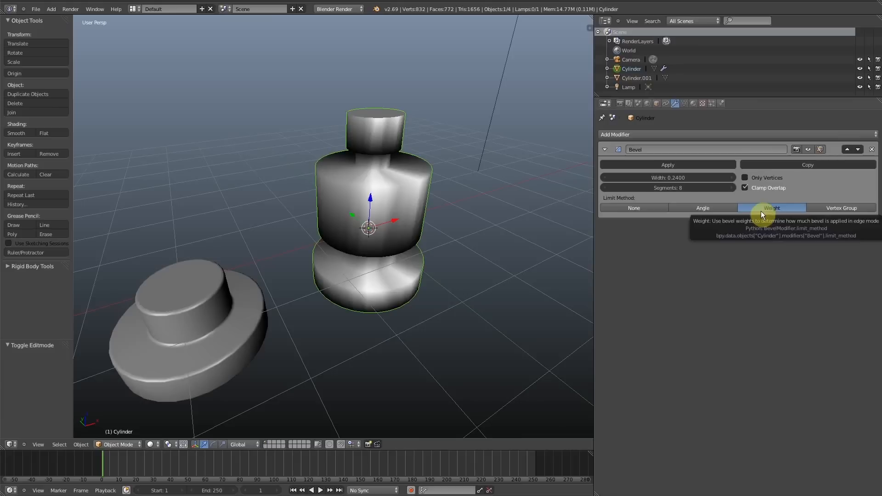
{"action": "mouse_move", "coordinate": [822, 215]}
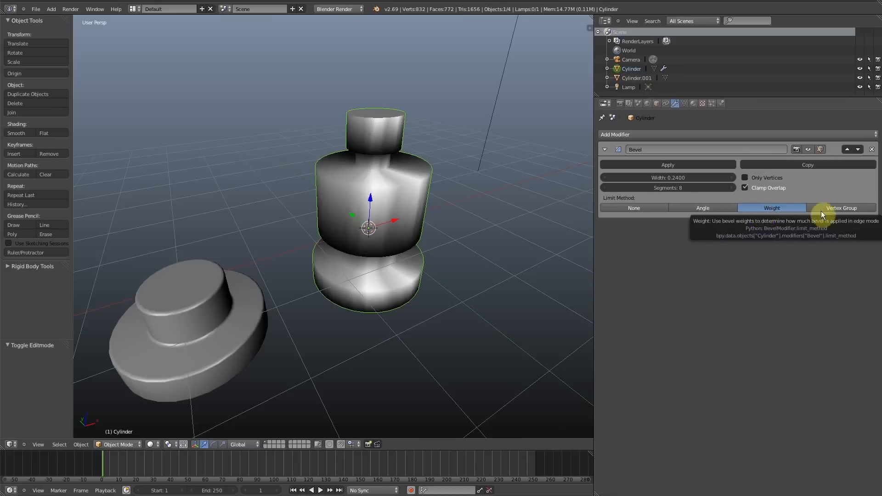
{"action": "left_click", "coordinate": [841, 207]}
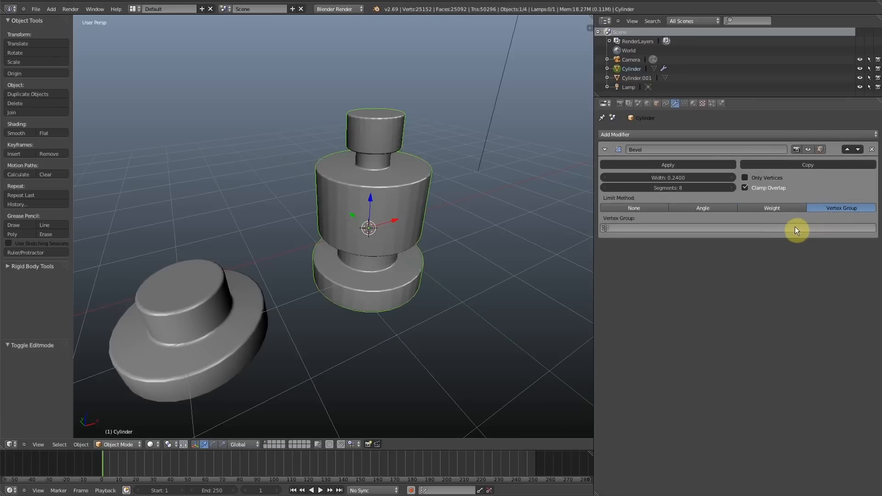
{"action": "mouse_move", "coordinate": [702, 207]}
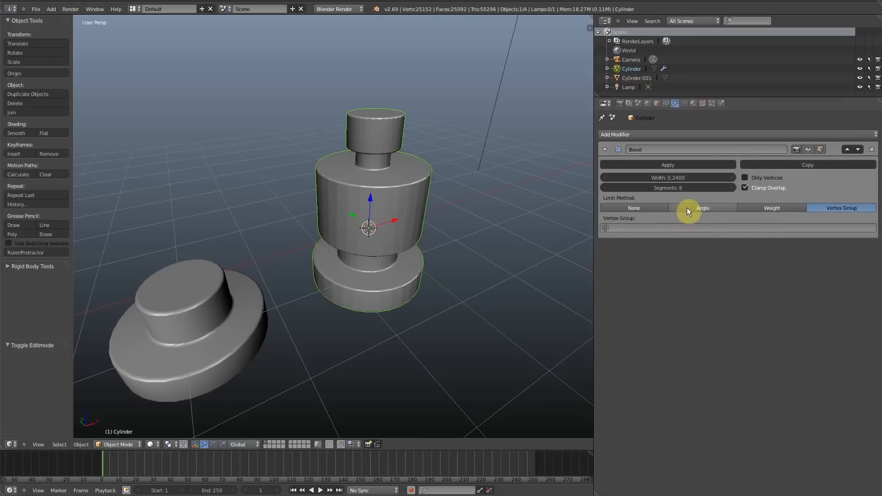
{"action": "mouse_move", "coordinate": [703, 207]}
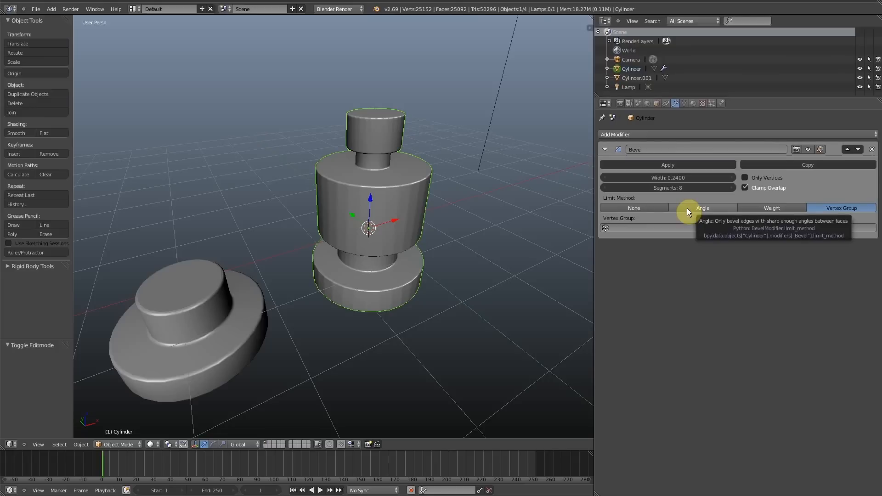
{"action": "left_click", "coordinate": [701, 208]}
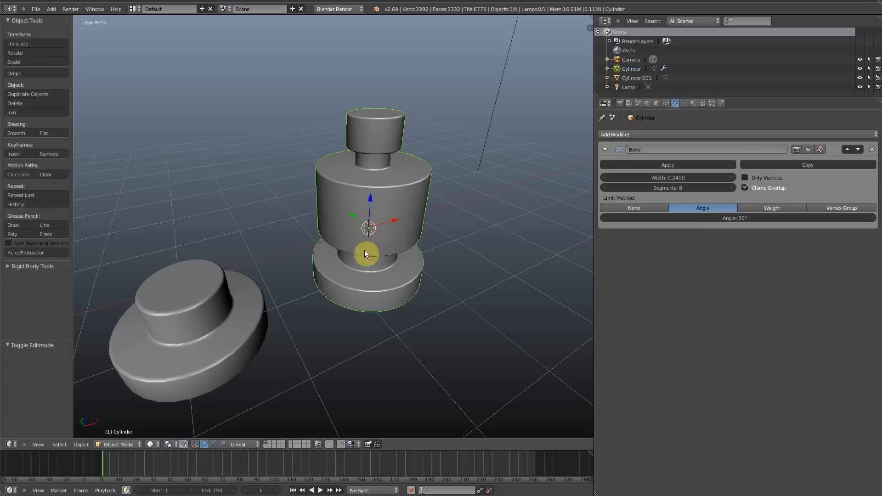
{"action": "mouse_move", "coordinate": [385, 254]}
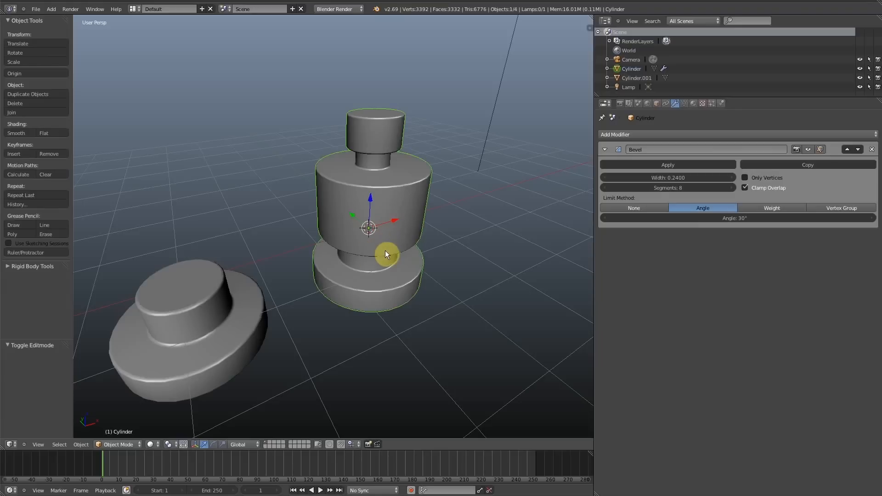
{"action": "mouse_move", "coordinate": [489, 267]}
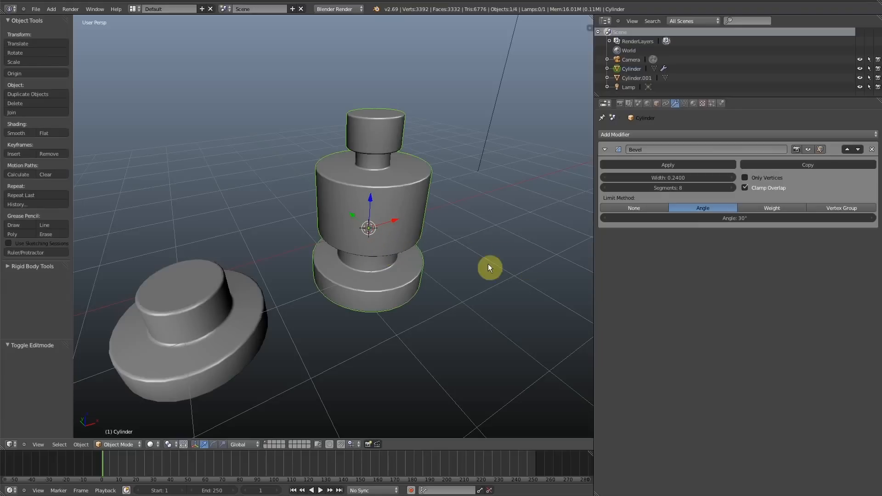
{"action": "mouse_move", "coordinate": [487, 271]}
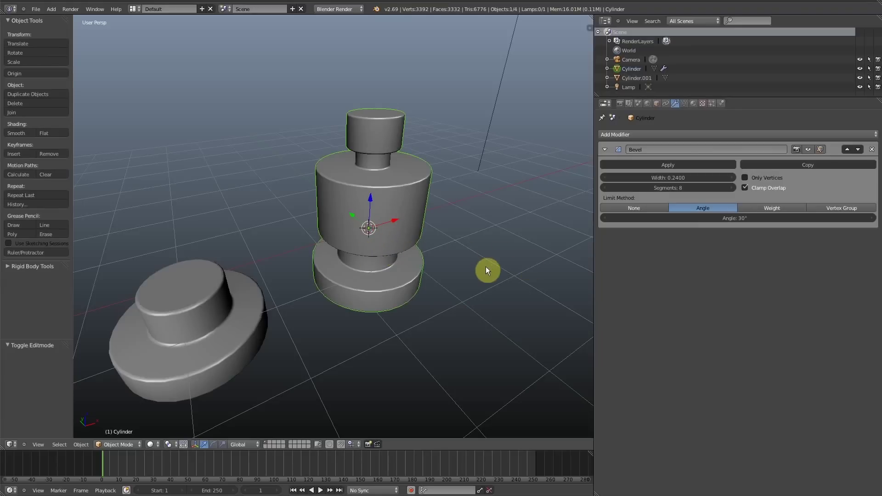